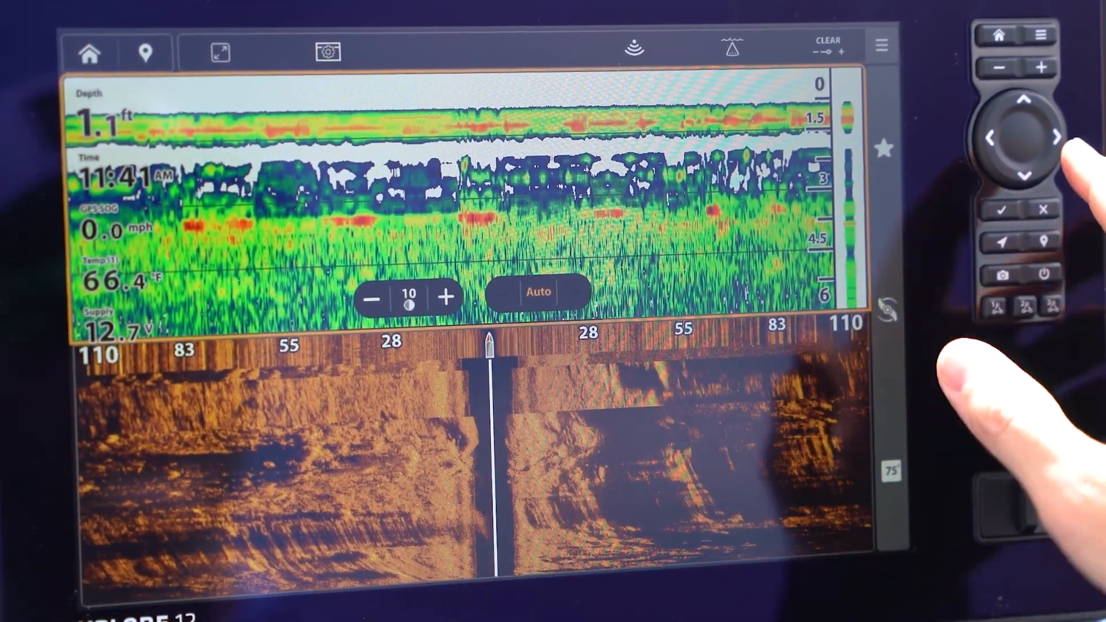
Return to the home screen and show its Views page listing chart, sonar and instrument views
left_click(89, 52)
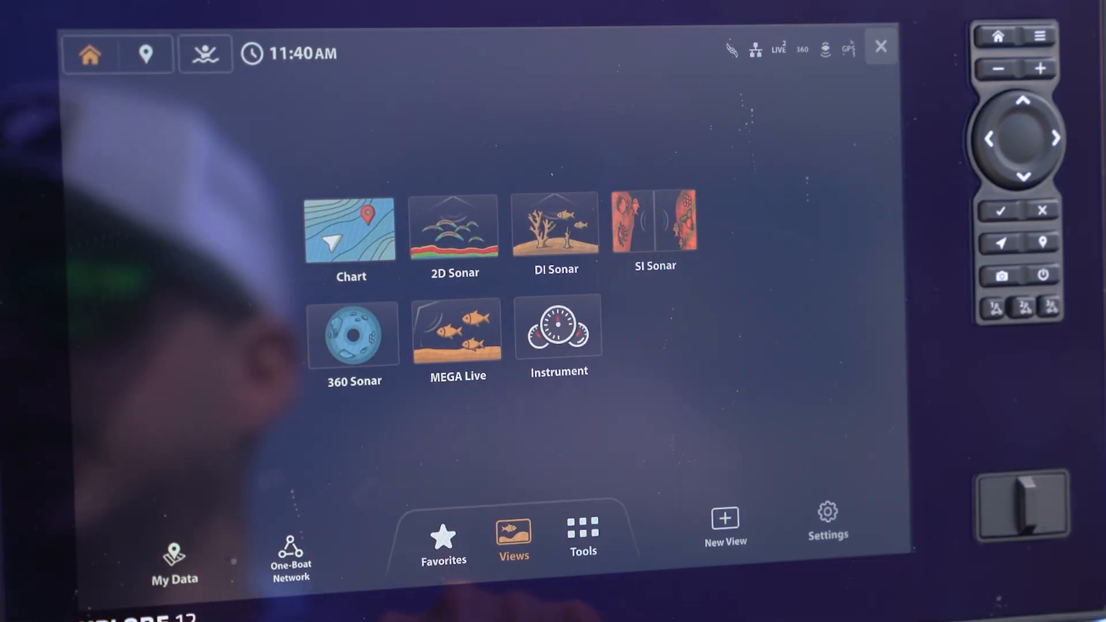
left_click(723, 525)
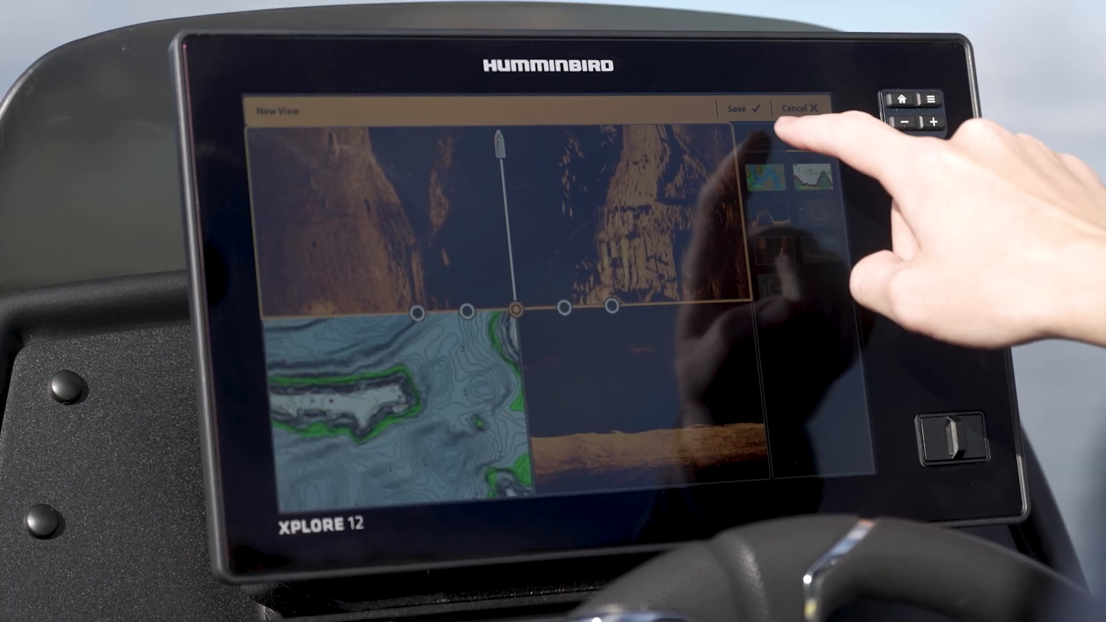
left_click(739, 109)
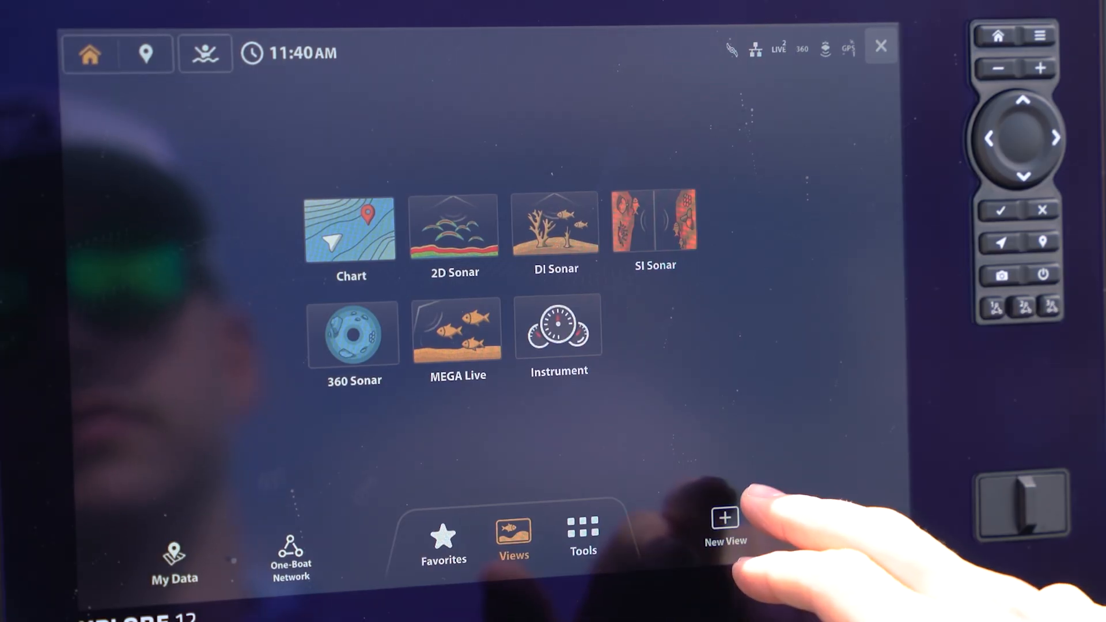
Create a New View using the stacked two-pane (top/bottom) layout
left_click(724, 526)
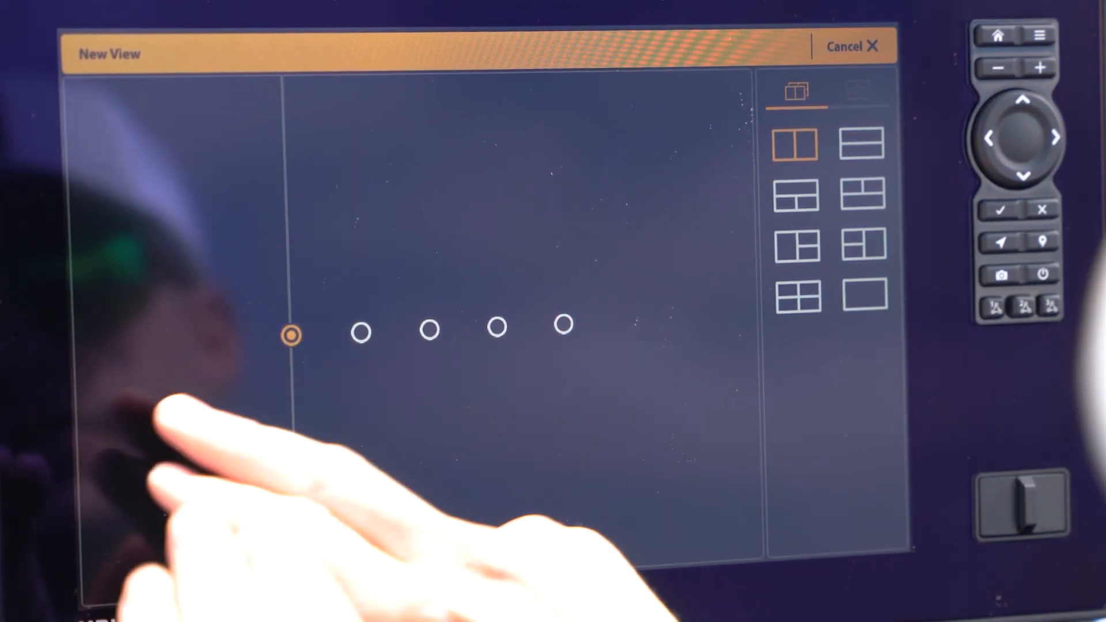
left_click(498, 329)
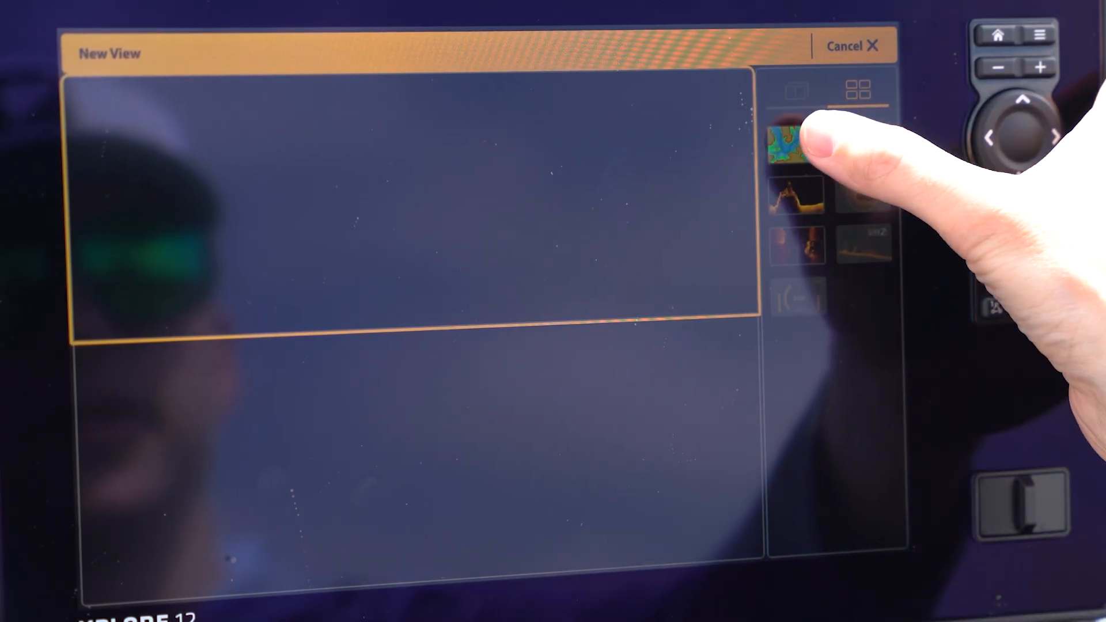
Assign Chart to the top pane and confirm the saved view appears as favorite 11
left_click(798, 145)
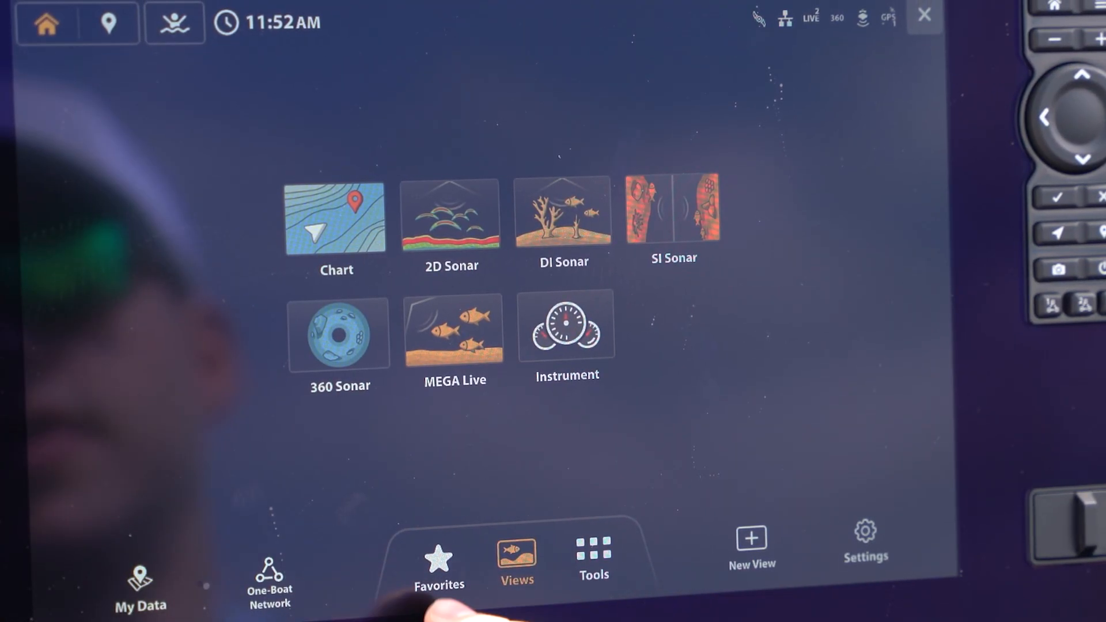
left_click(438, 565)
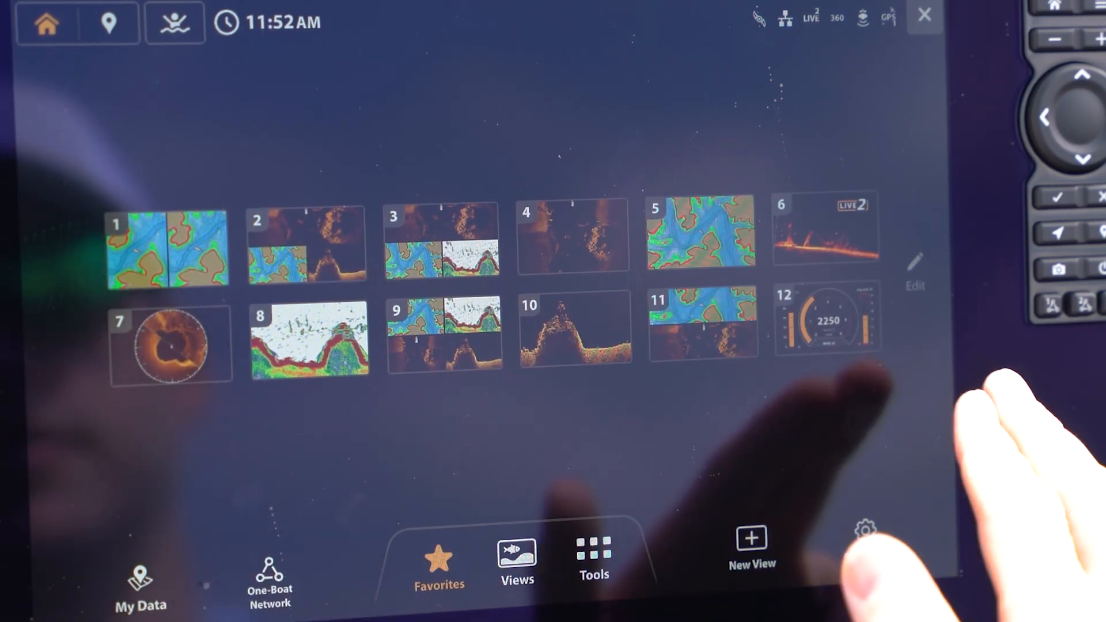